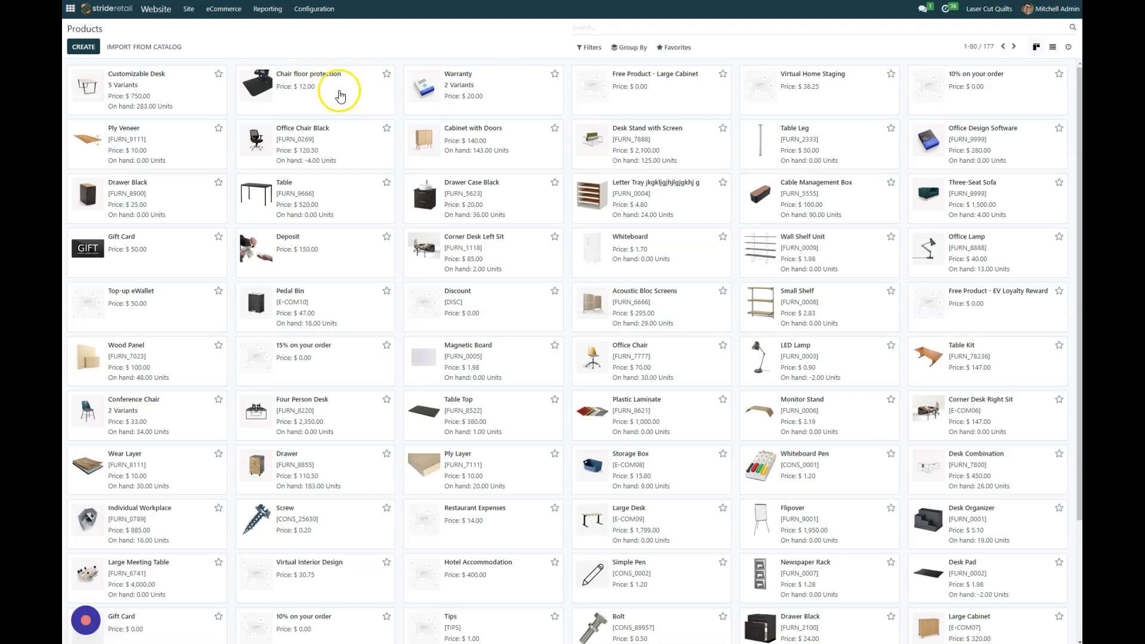
Show the Chair floor protection product's General Information from the Products kanban
left_click(308, 73)
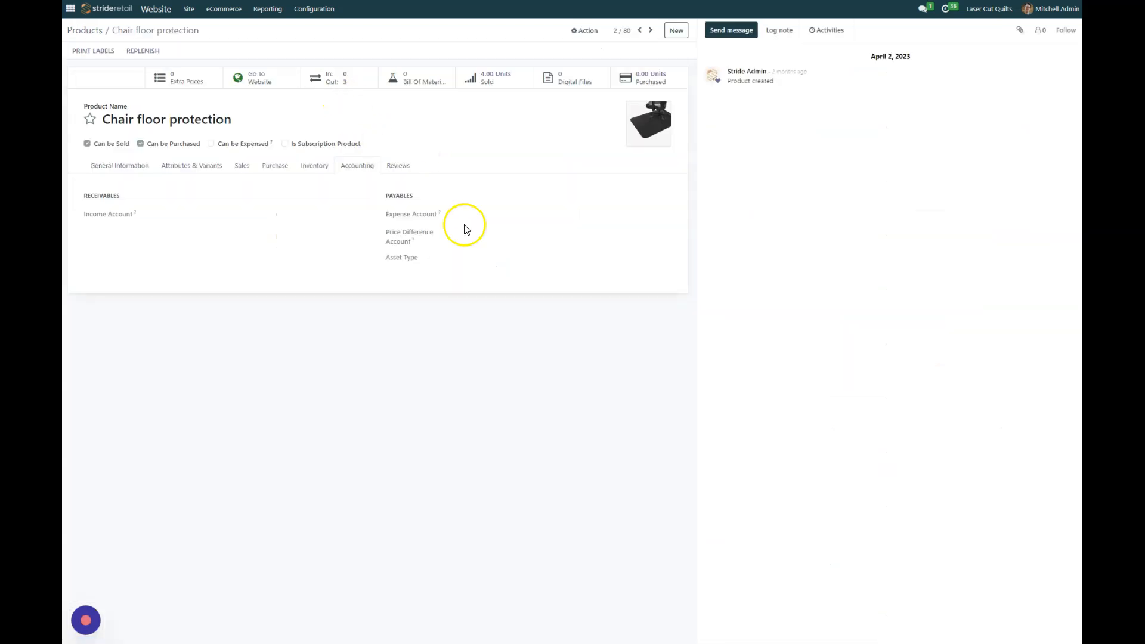
left_click(119, 165)
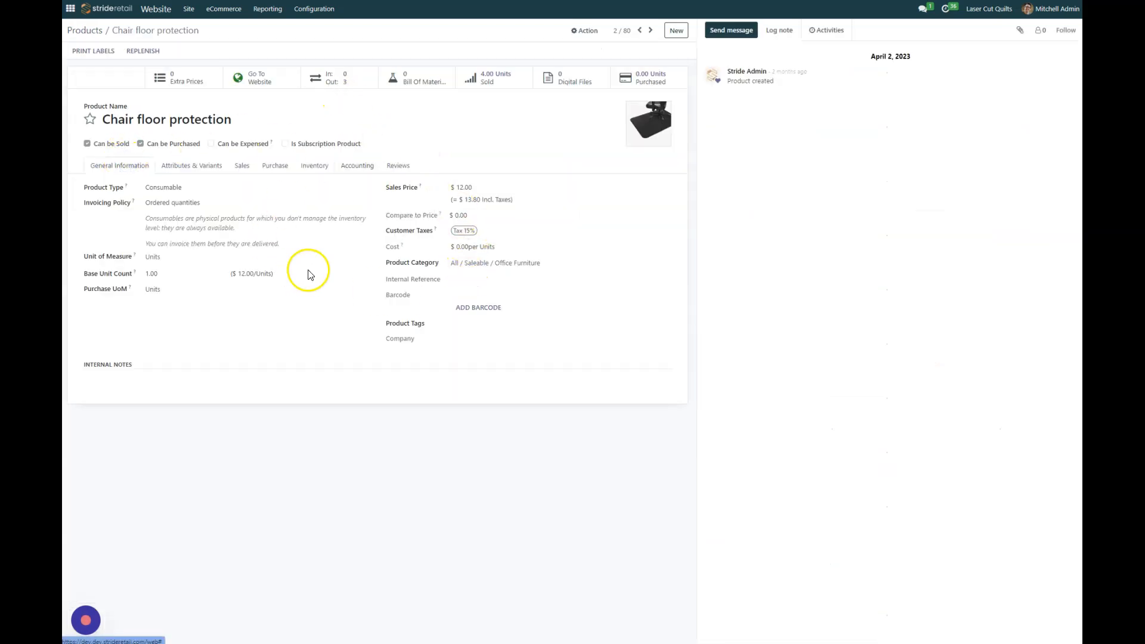
mouse_move(296, 331)
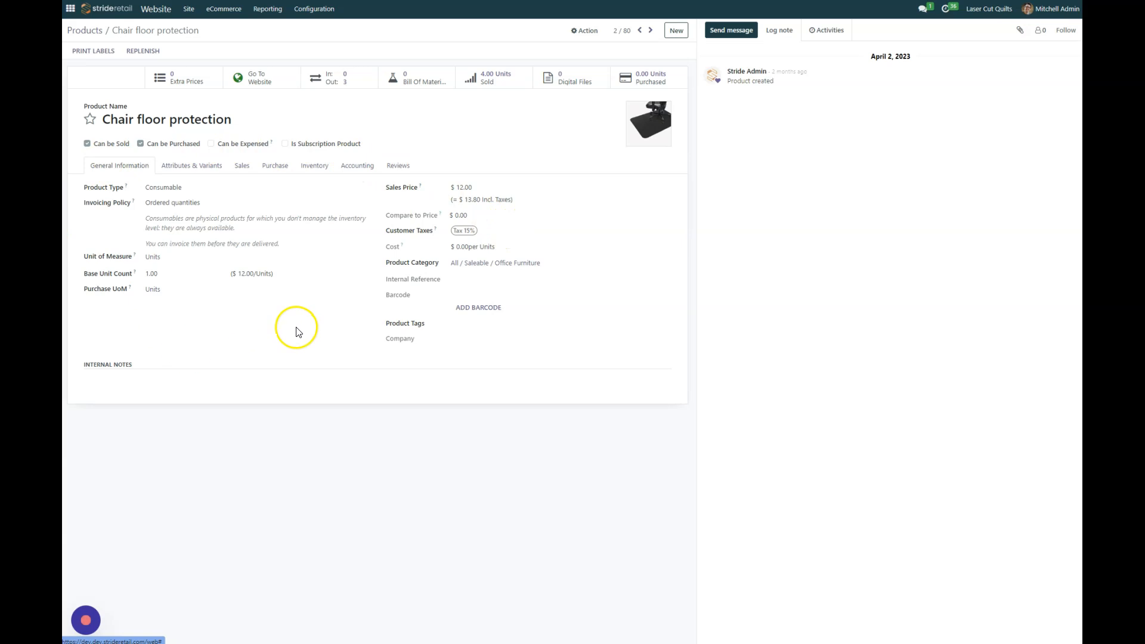
mouse_move(385, 344)
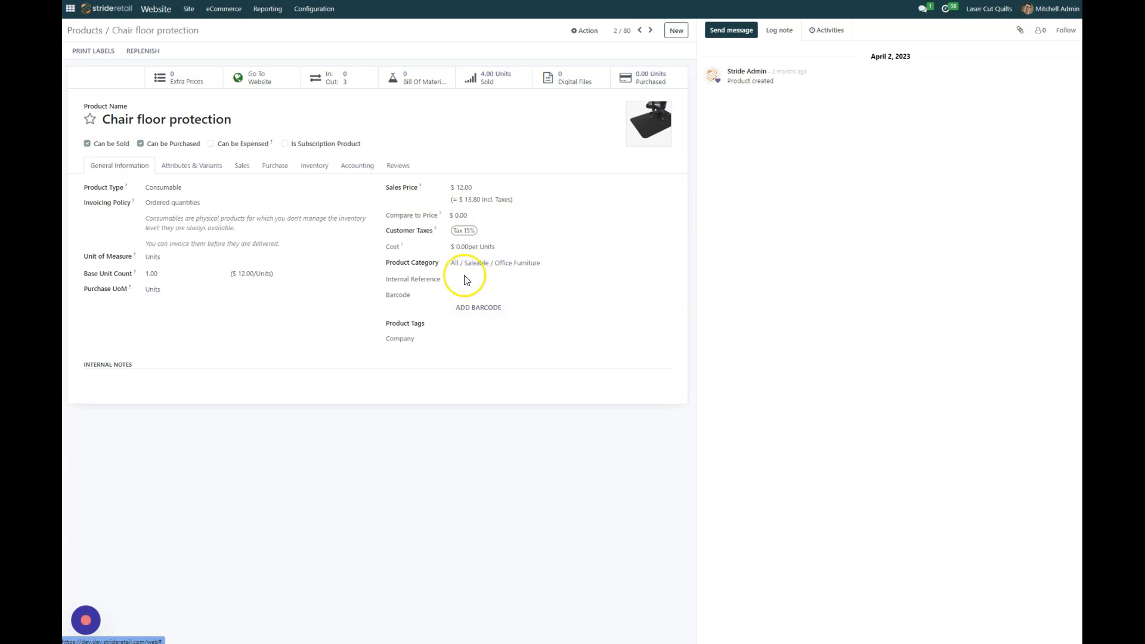
mouse_move(501, 263)
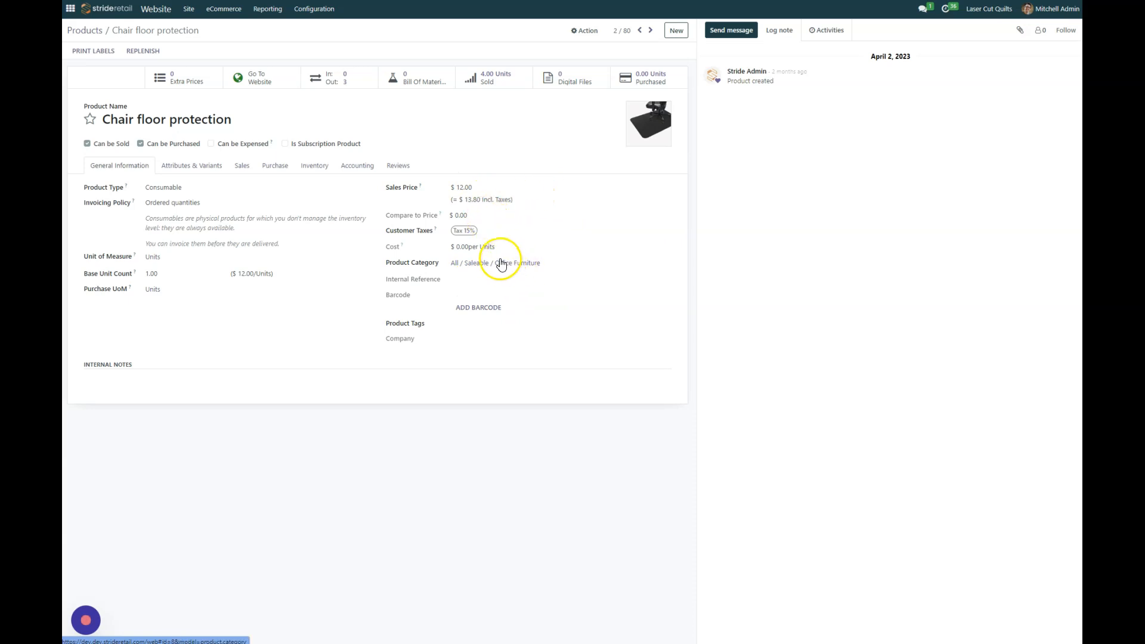
mouse_move(189, 176)
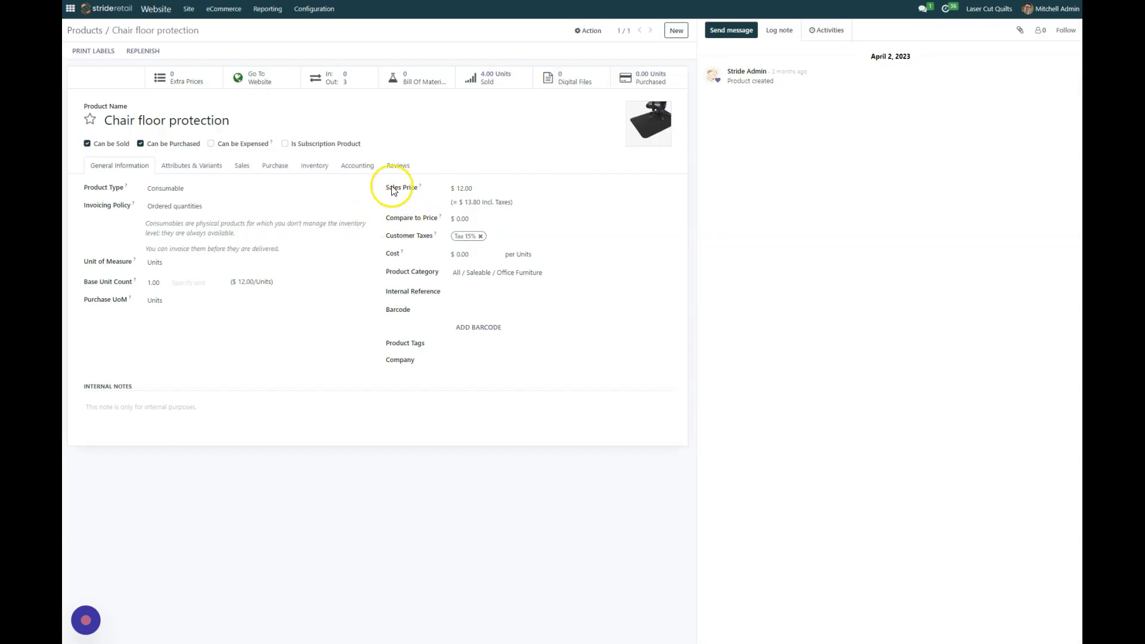
Show the product's Accounting settings and list the Income Account choices
left_click(256, 187)
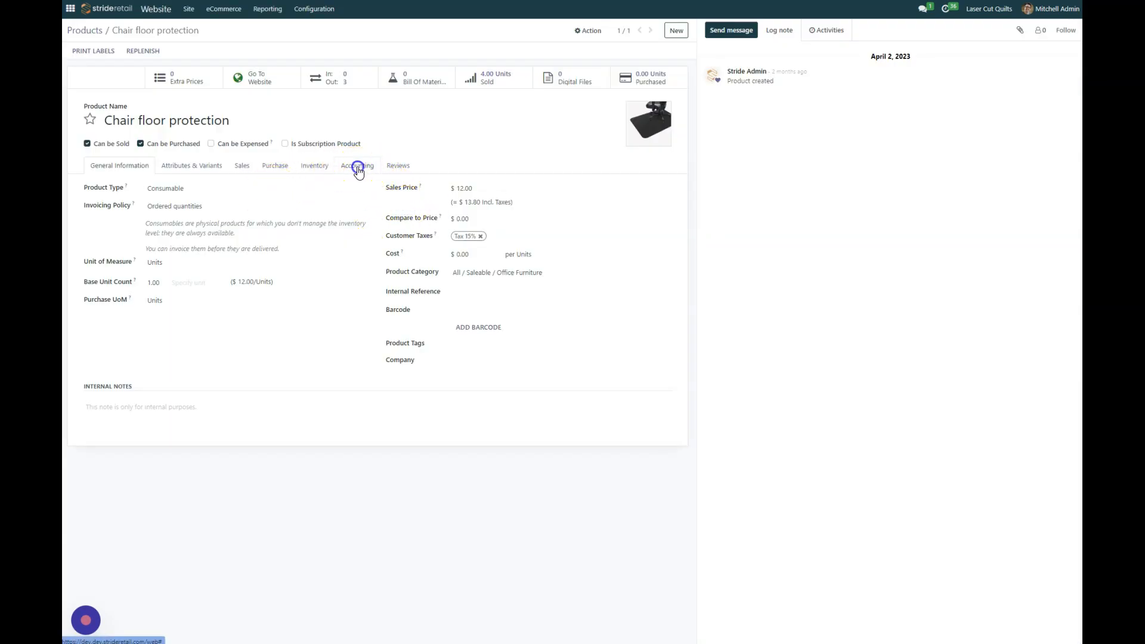
left_click(357, 165)
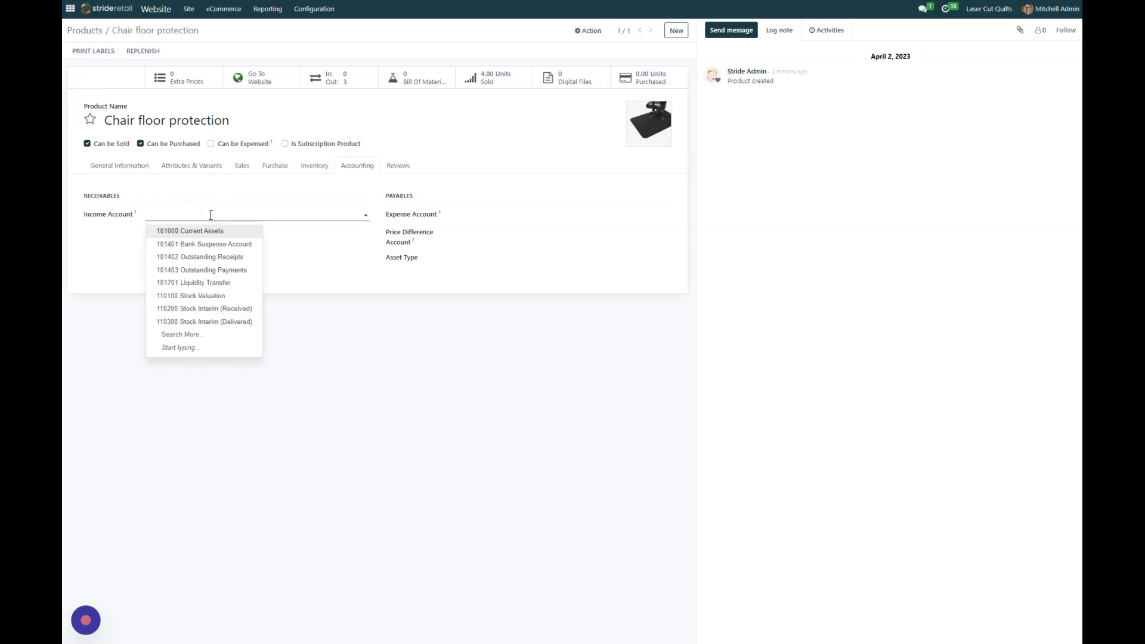
Set the Income Account to 600000 Expenses by searching '600'
type("6")
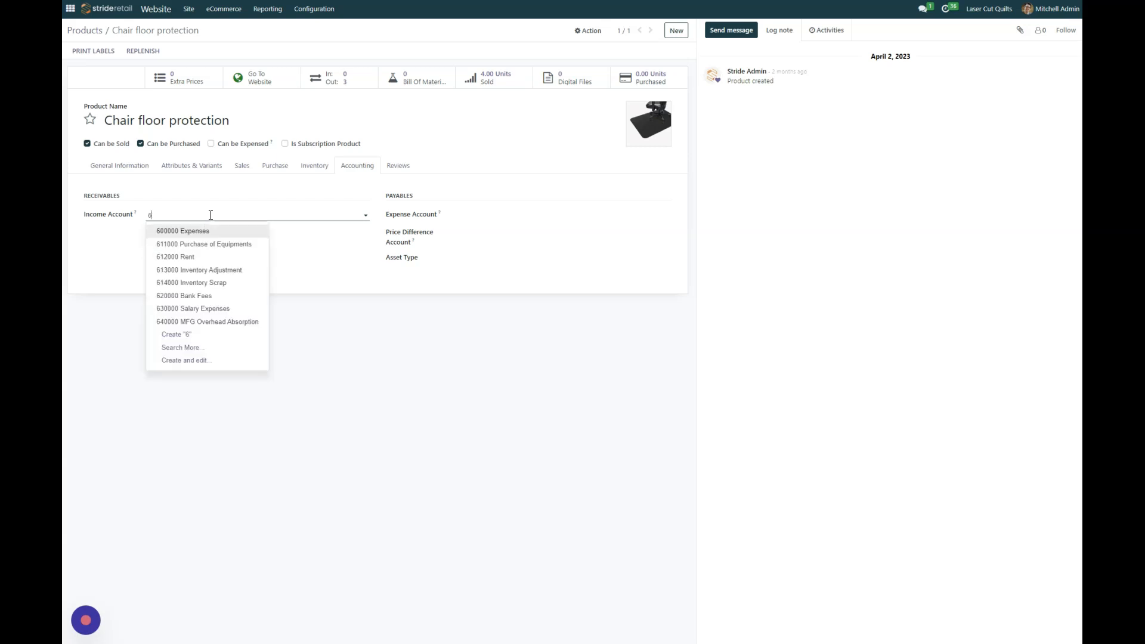
type("00")
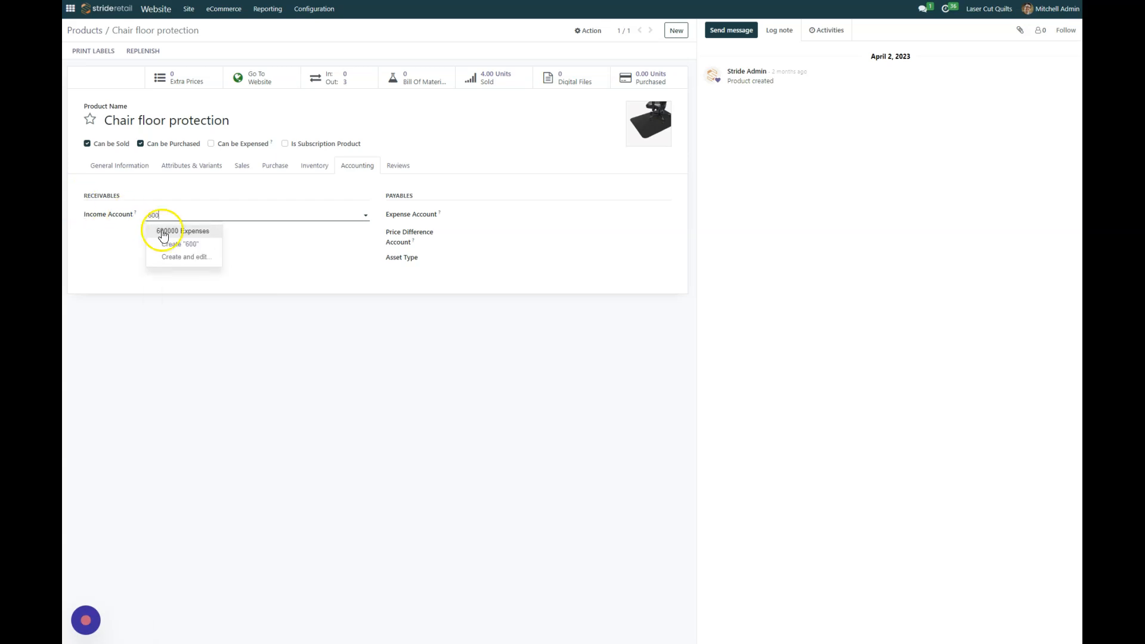
left_click(181, 230)
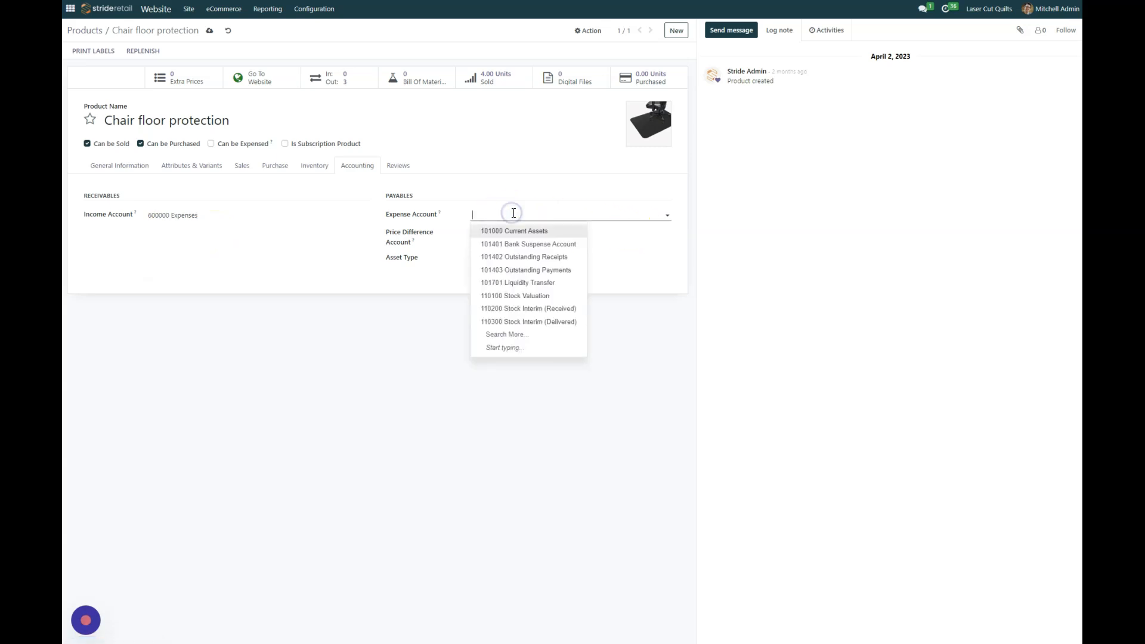
Set the Expense Account to 600000 Expenses and save the product record
type("600")
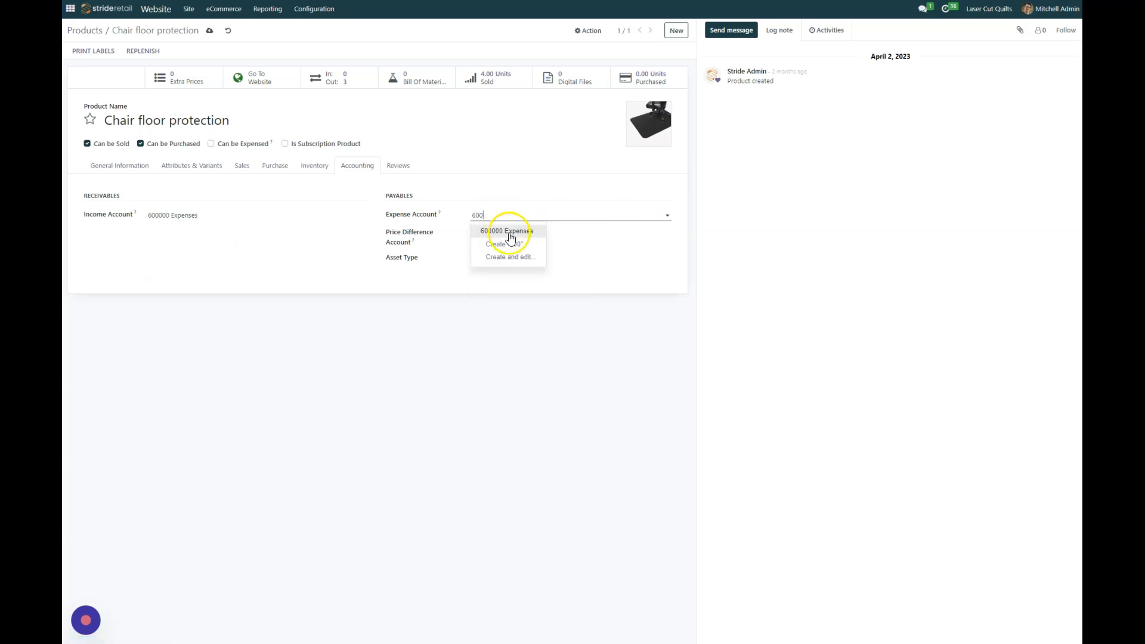
left_click(507, 230)
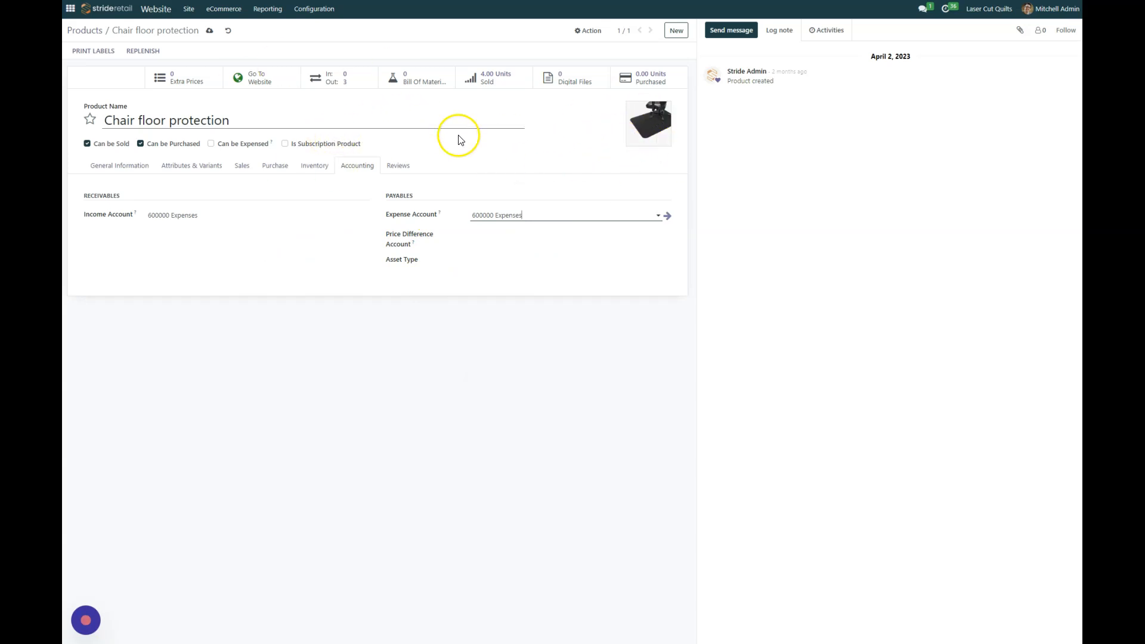
mouse_move(649, 123)
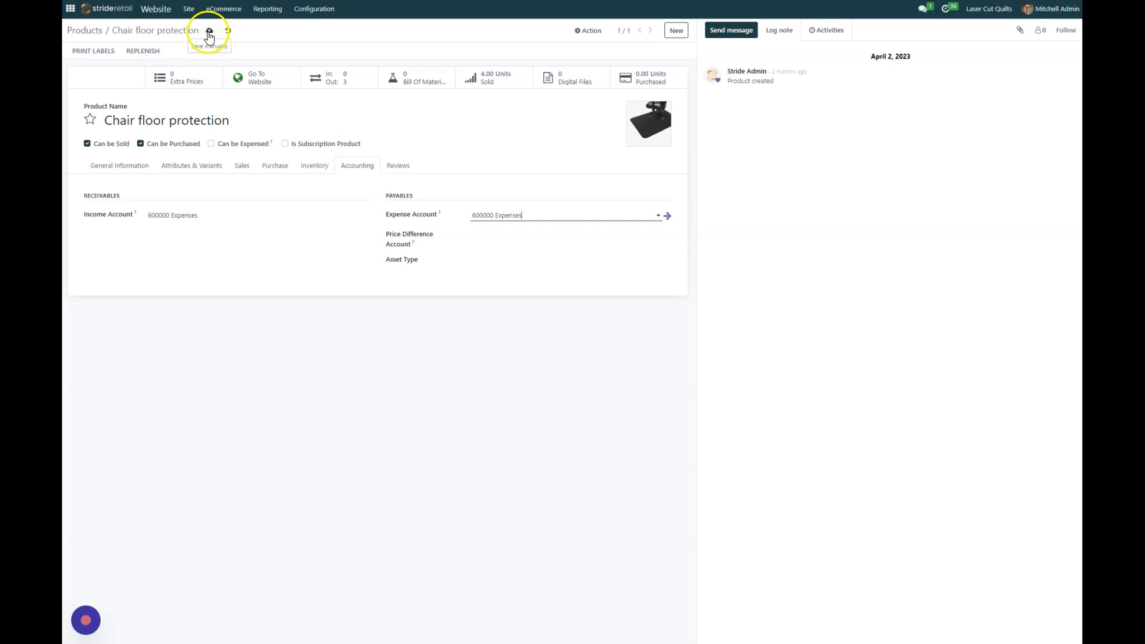
left_click(210, 30)
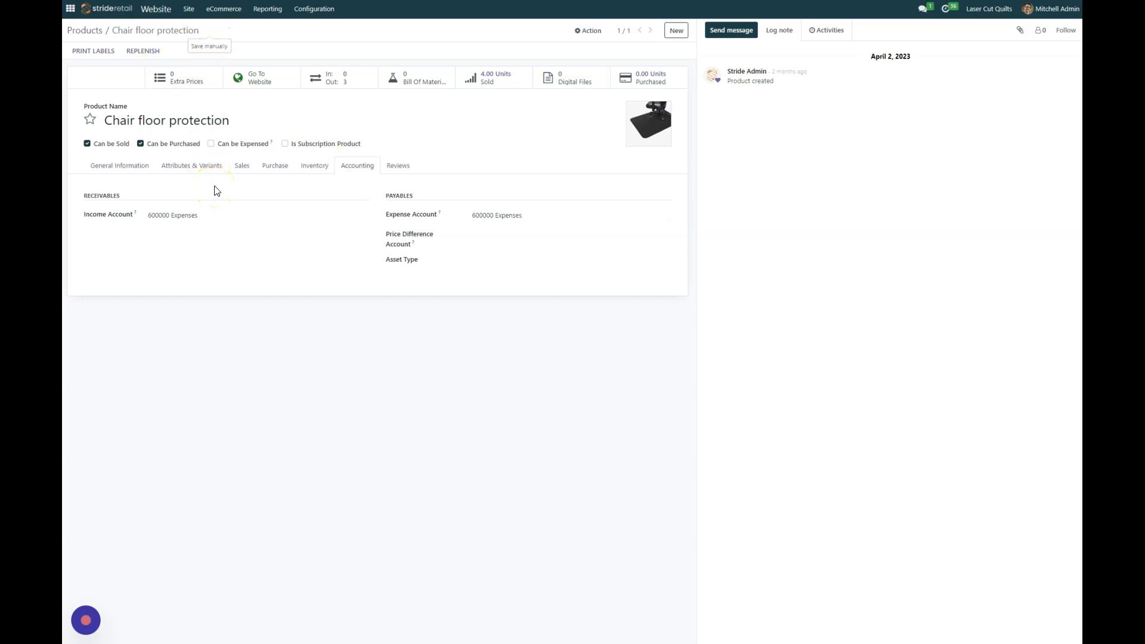